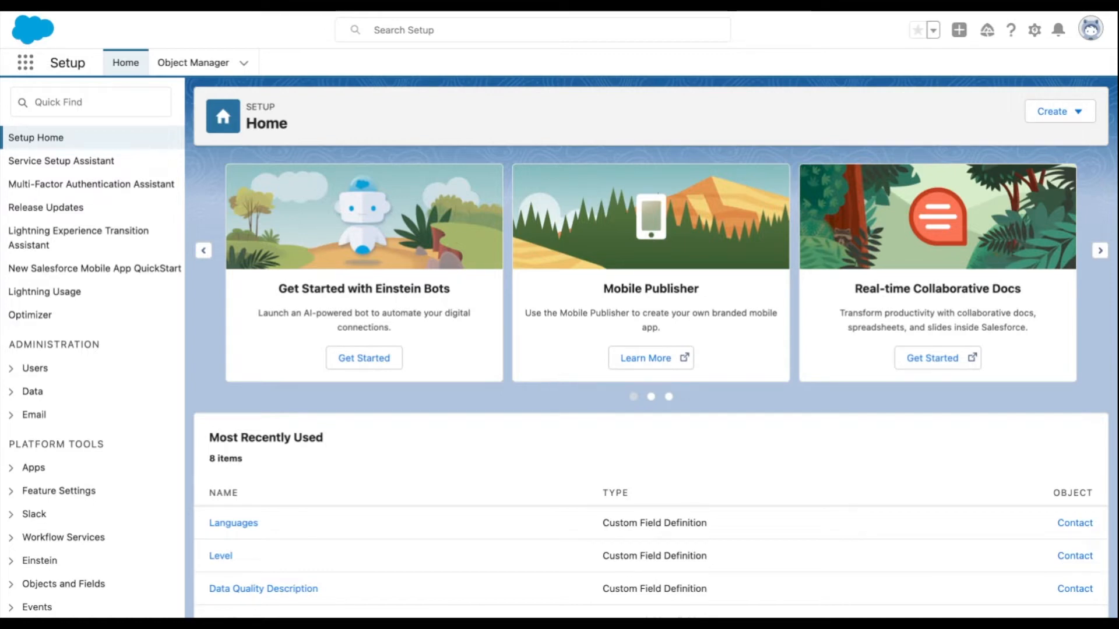
mouse_move(210, 116)
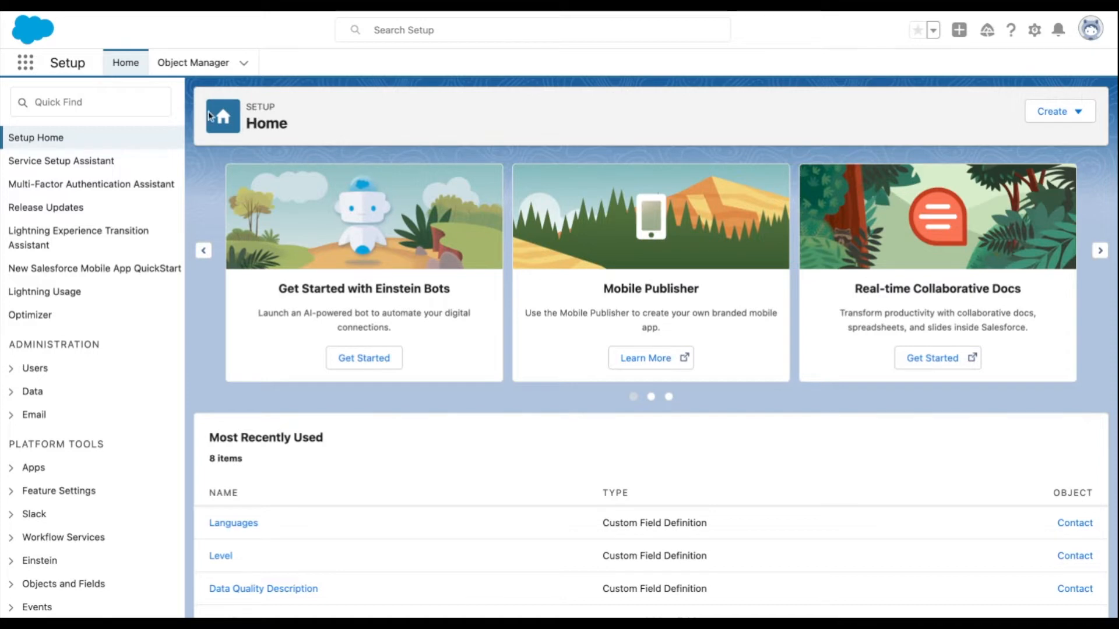
Find 'storage' in Quick Find and open the Storage Usage page under Data
text(s)
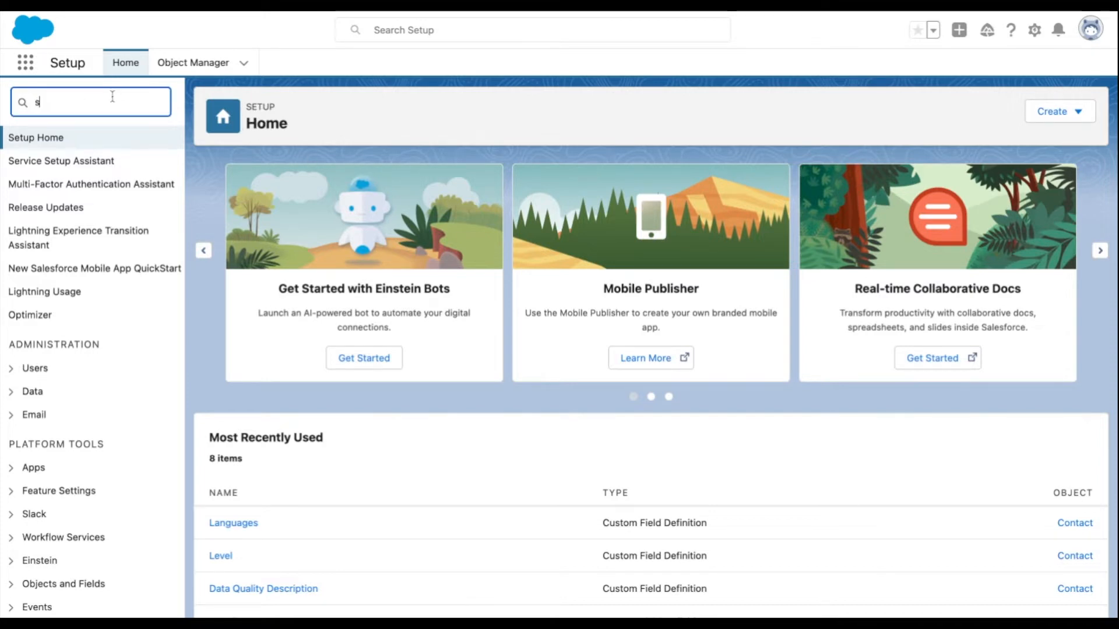
text(torage)
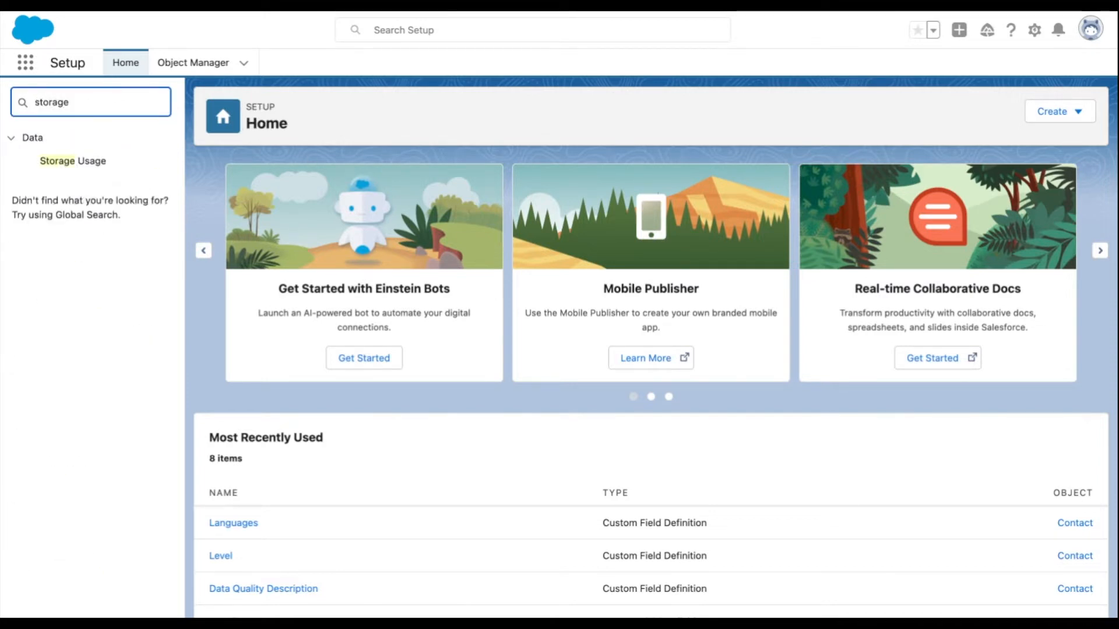
click(73, 162)
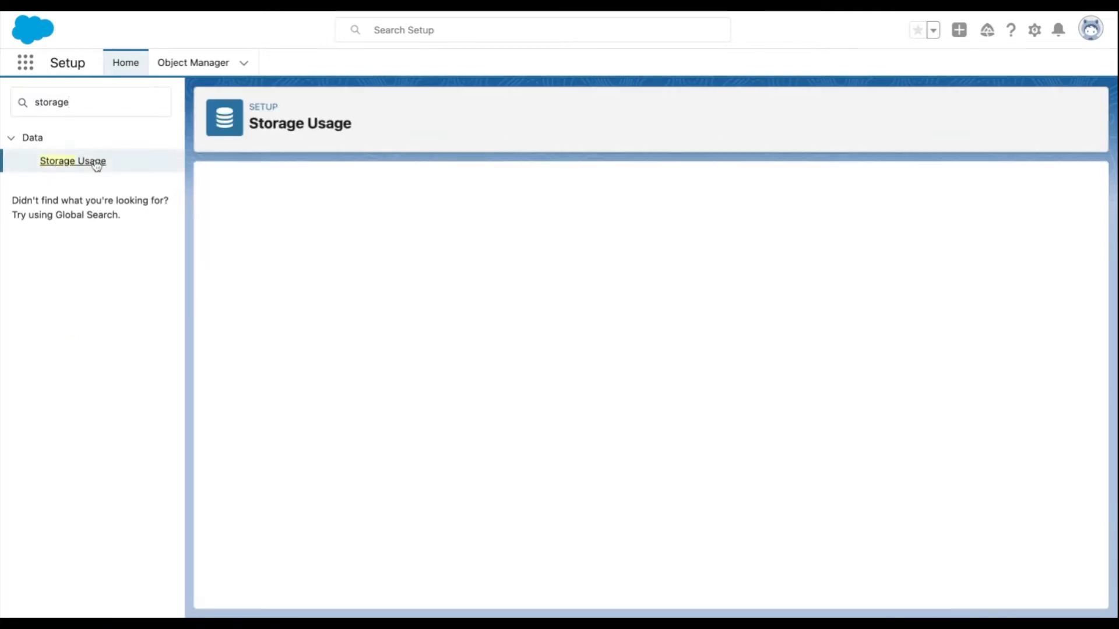
click(72, 161)
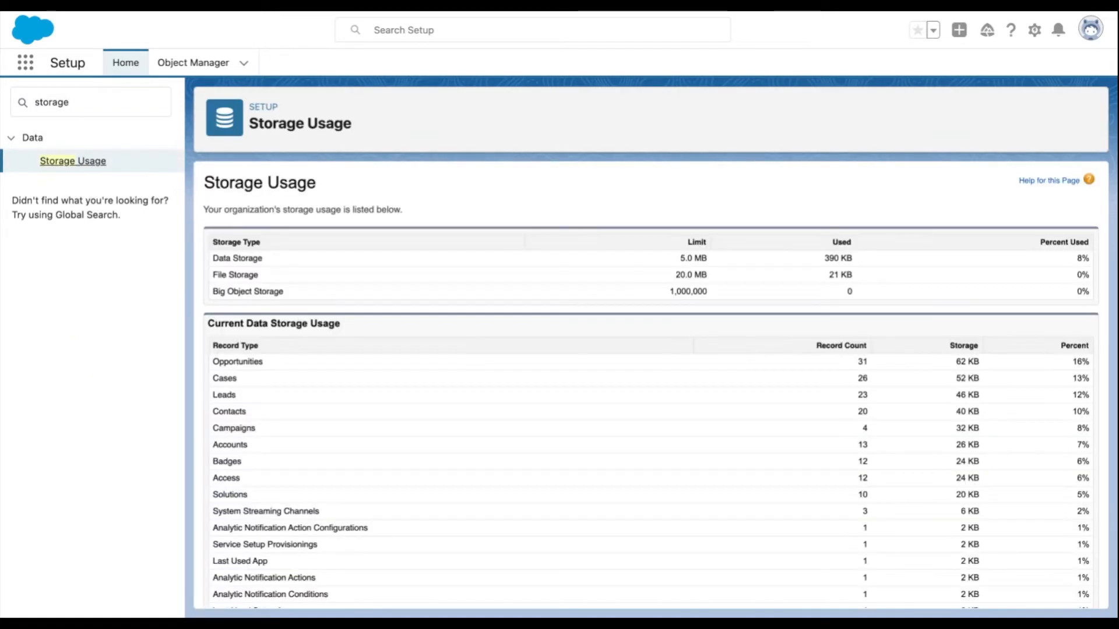
mouse_move(438, 191)
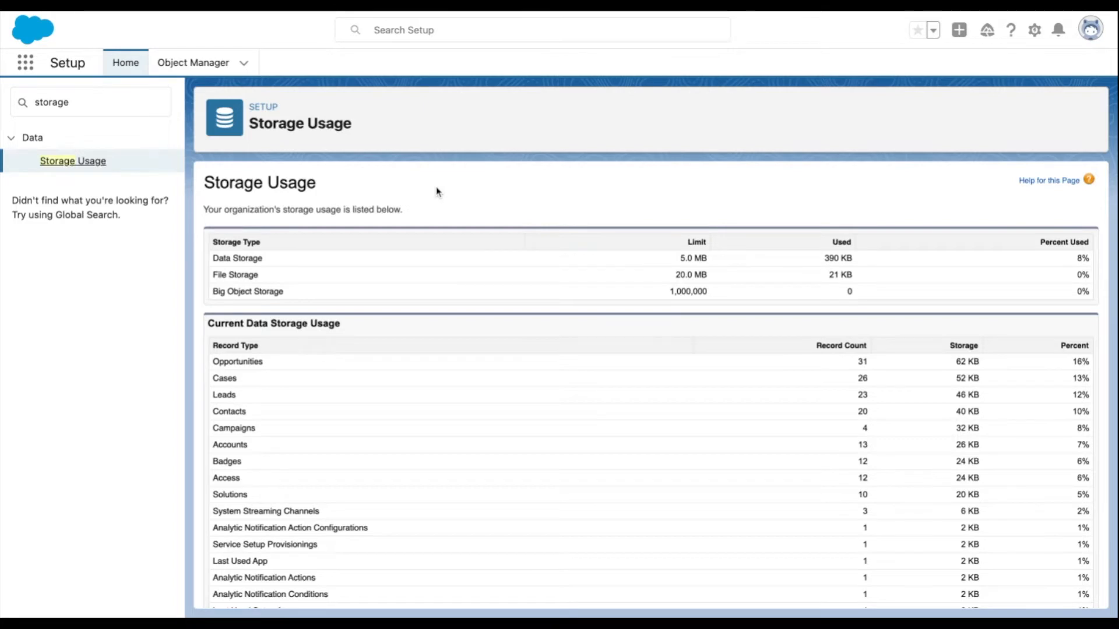
mouse_move(461, 272)
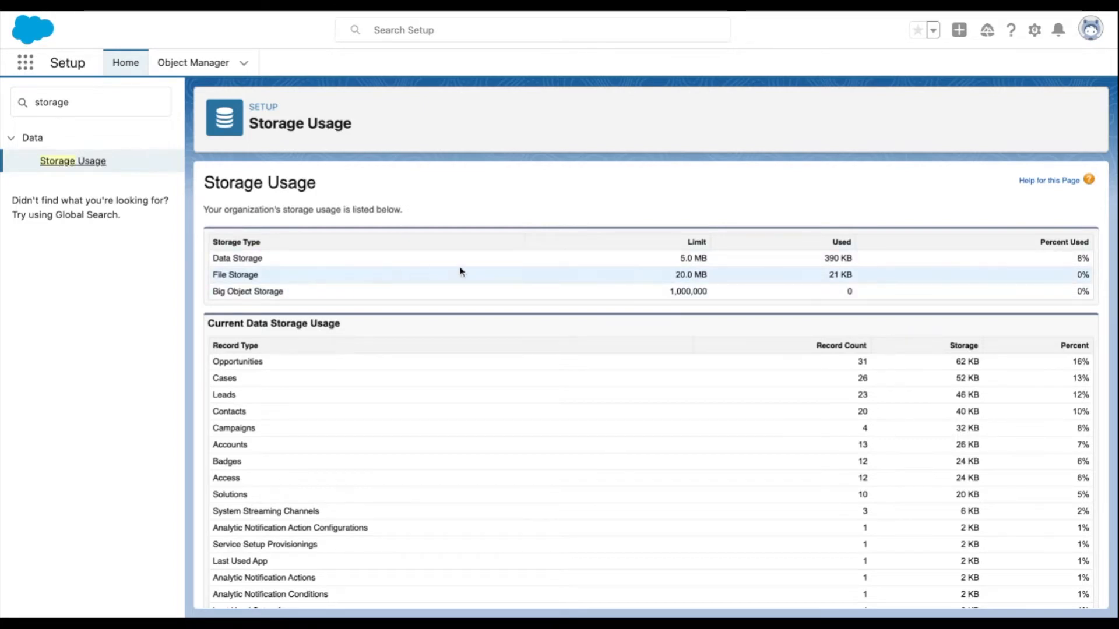
mouse_move(763, 250)
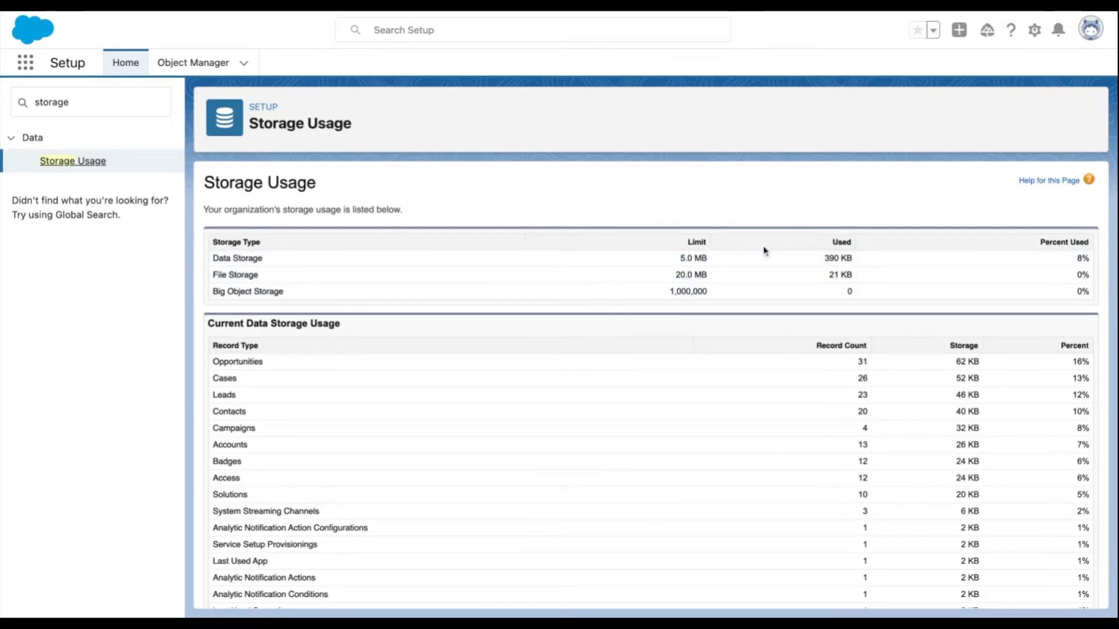
mouse_move(890, 198)
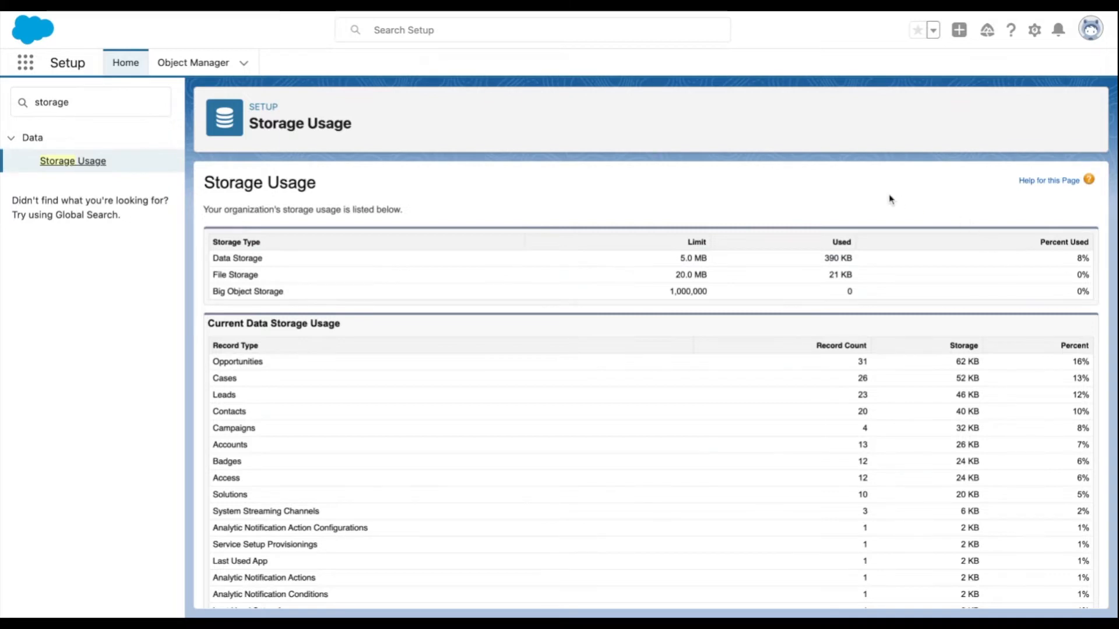
scroll(down, 3)
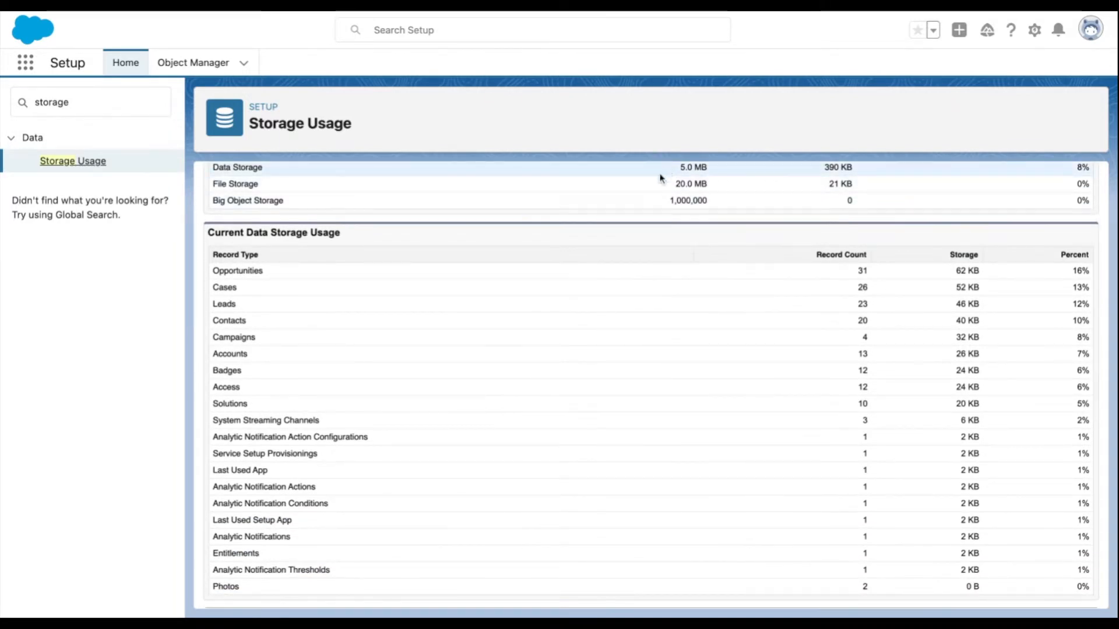
Open the first user's storage details from Top Users by Data Storage Usage
scroll(down, 3)
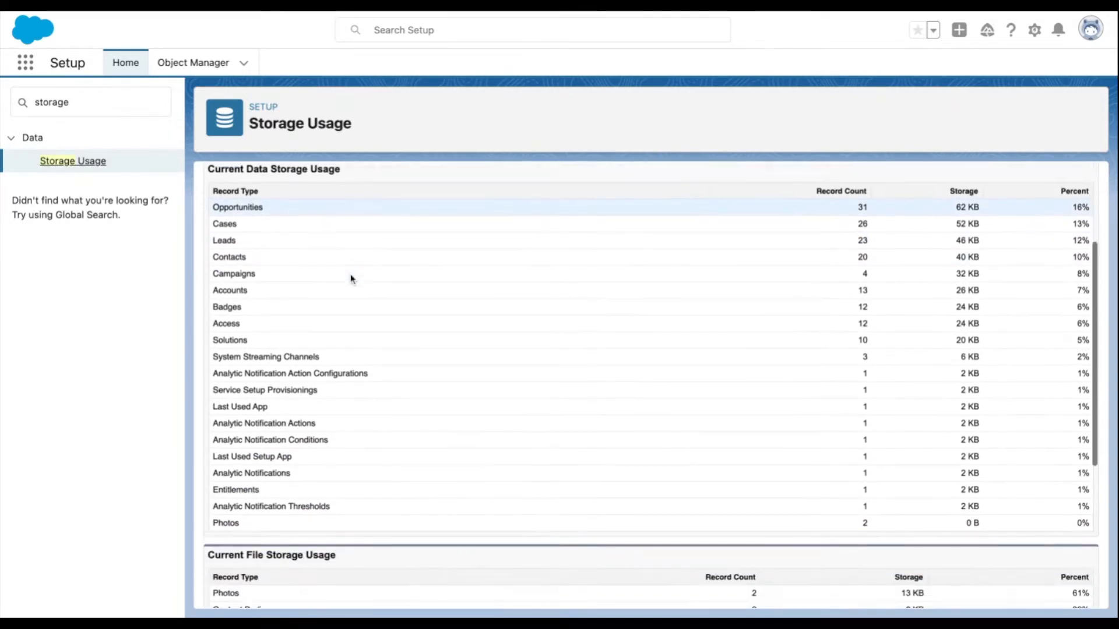
scroll(down, 3)
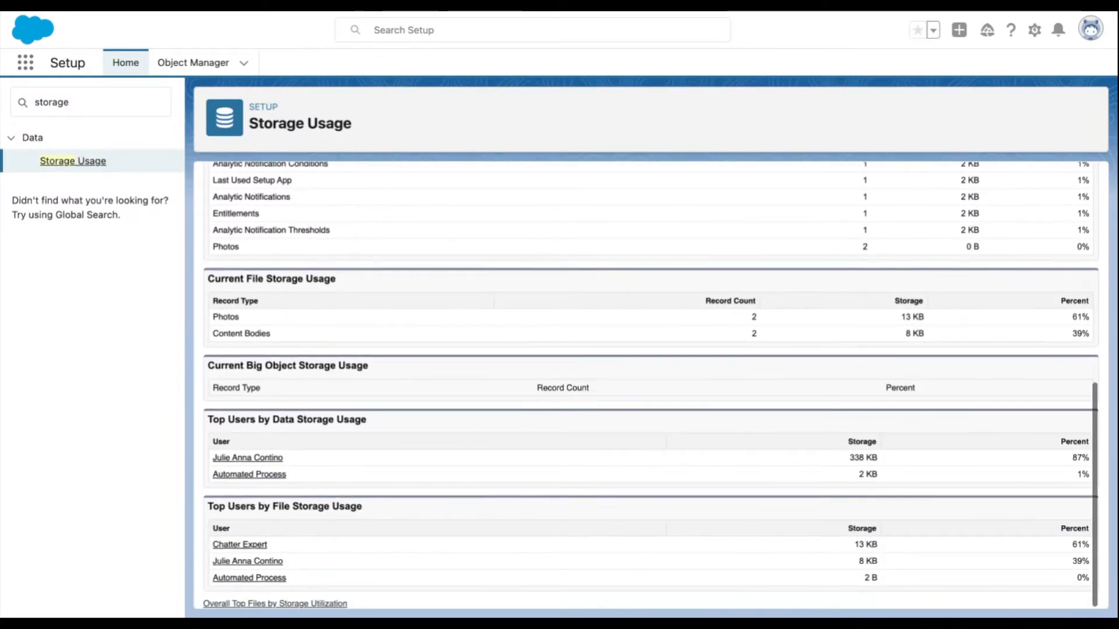
mouse_move(331, 336)
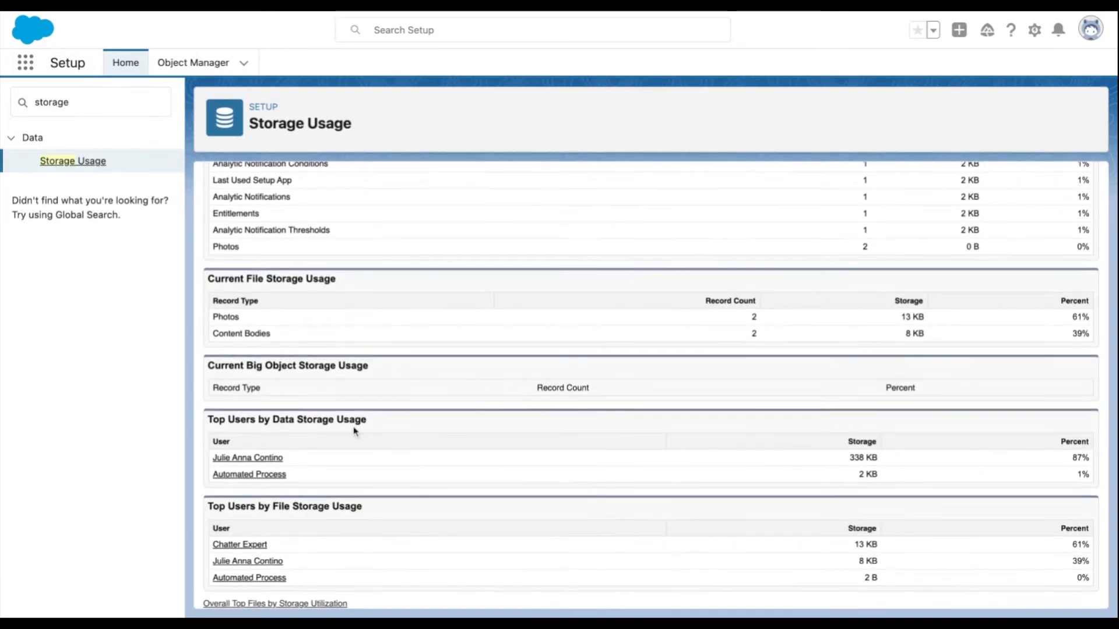
mouse_move(364, 599)
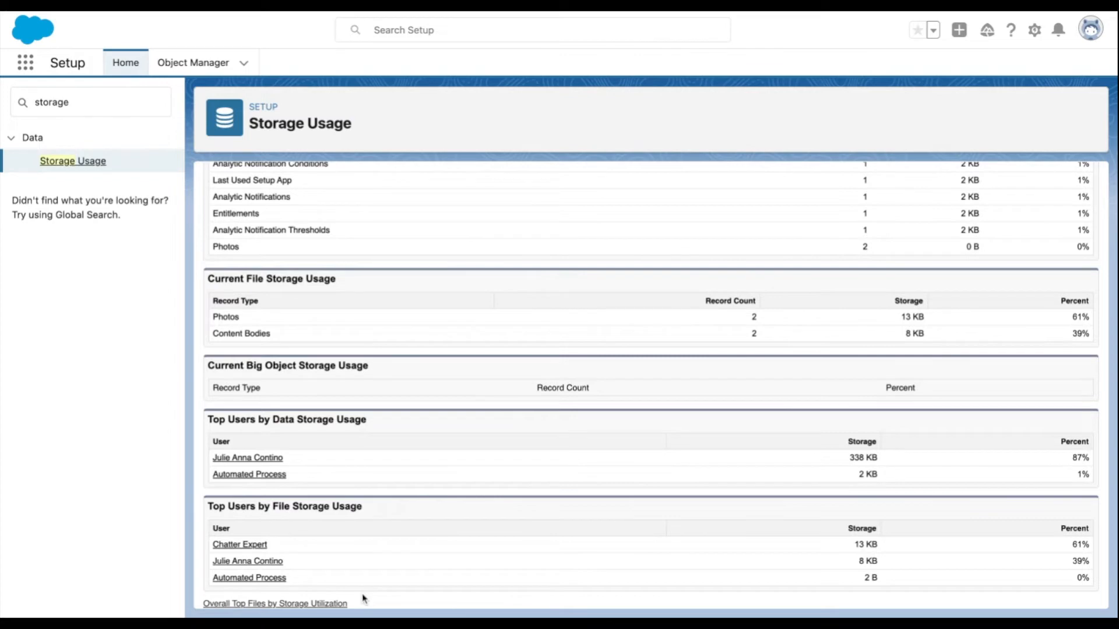
mouse_move(354, 446)
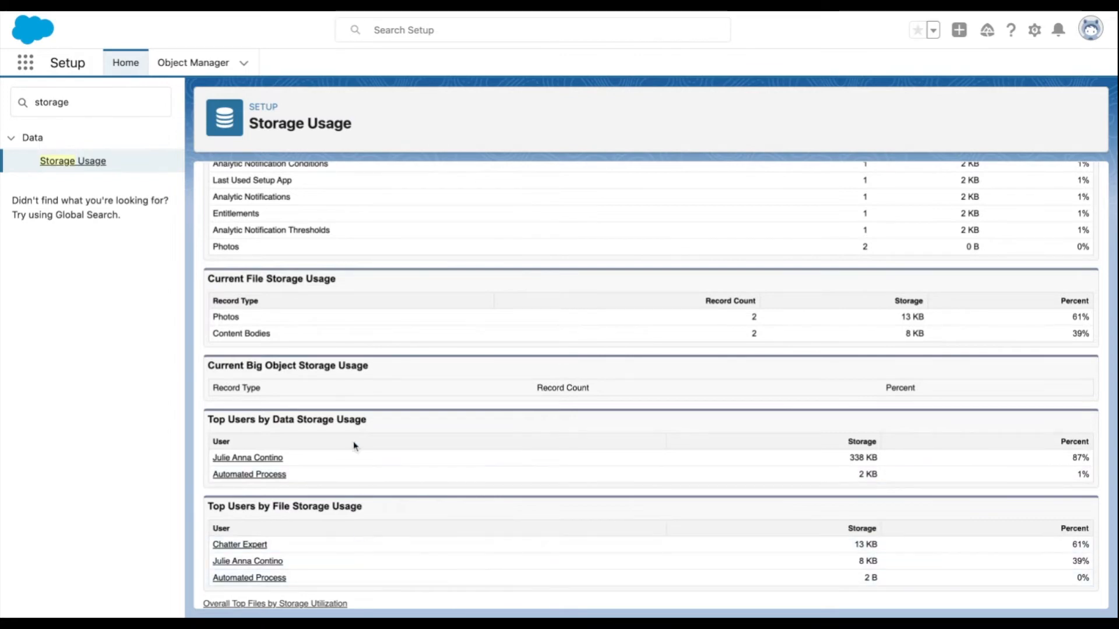
mouse_move(260, 462)
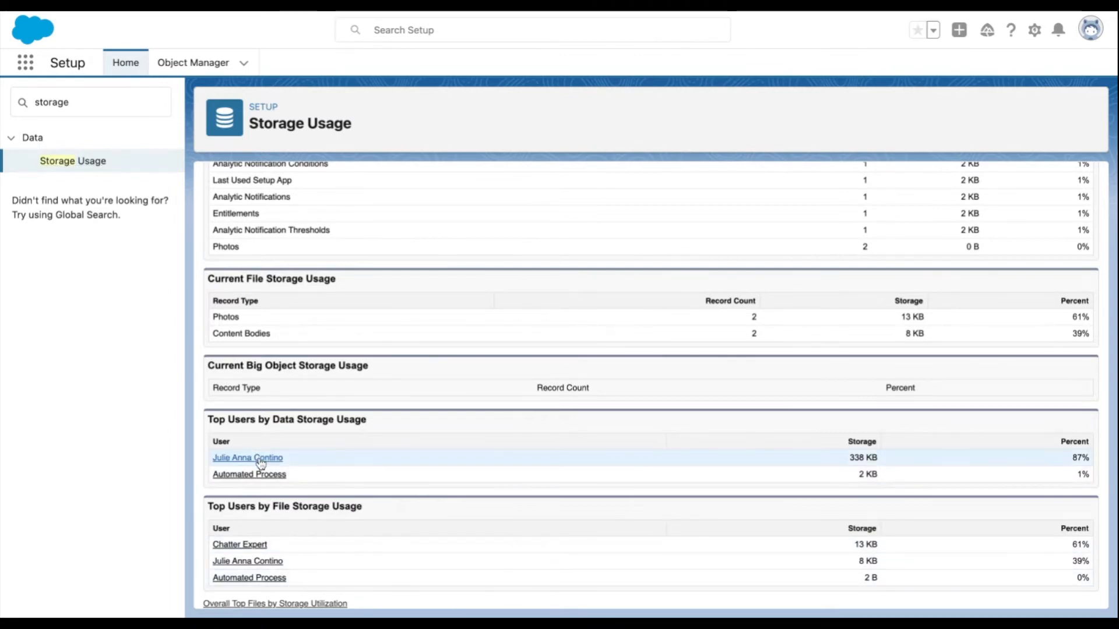
click(247, 457)
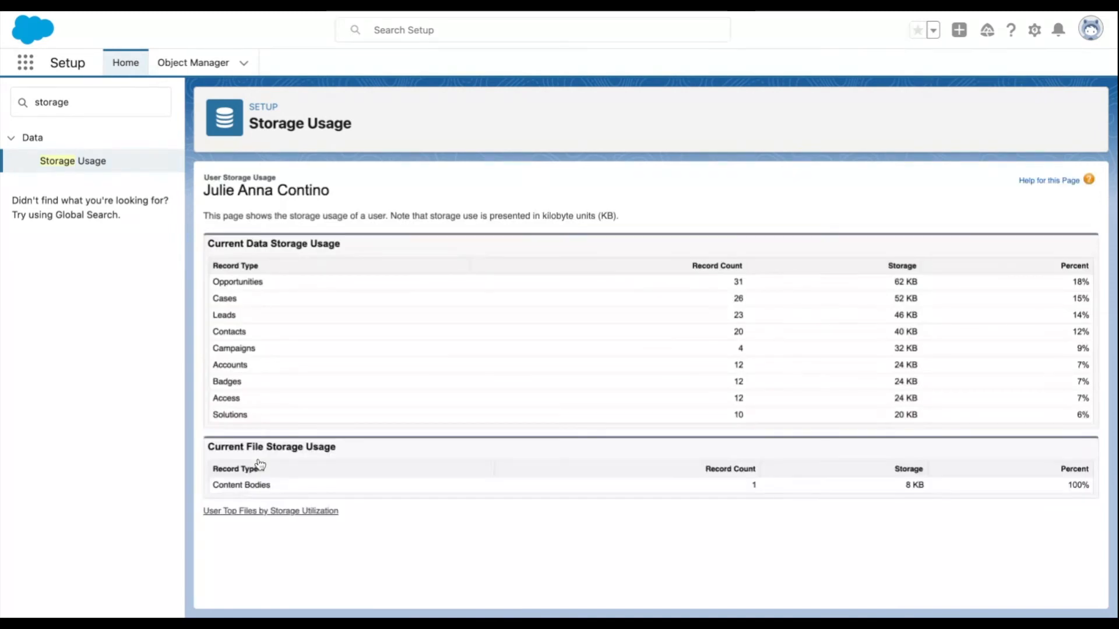